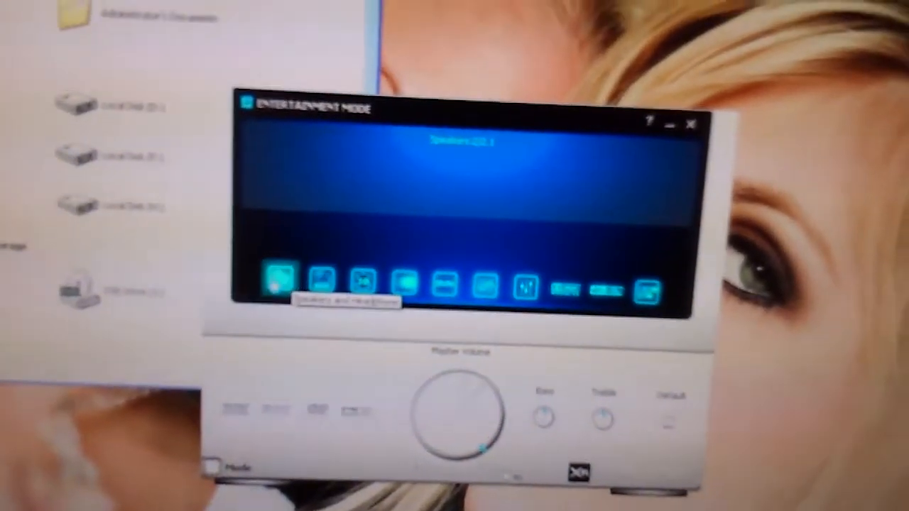
Step: Show the EAX Effects panel with its room presets and effects amount slider
left_click(279, 278)
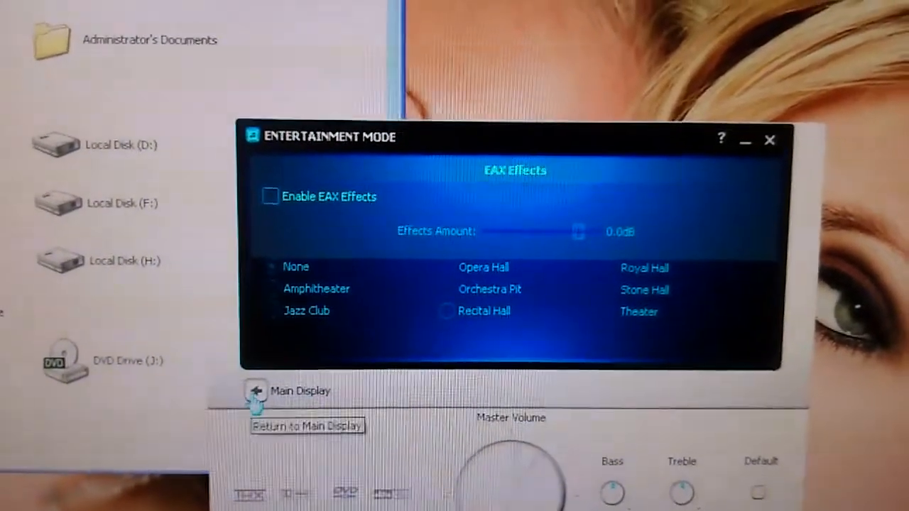
Step: Return to the main console display and bring up the ten-band EQ panel
left_click(254, 392)
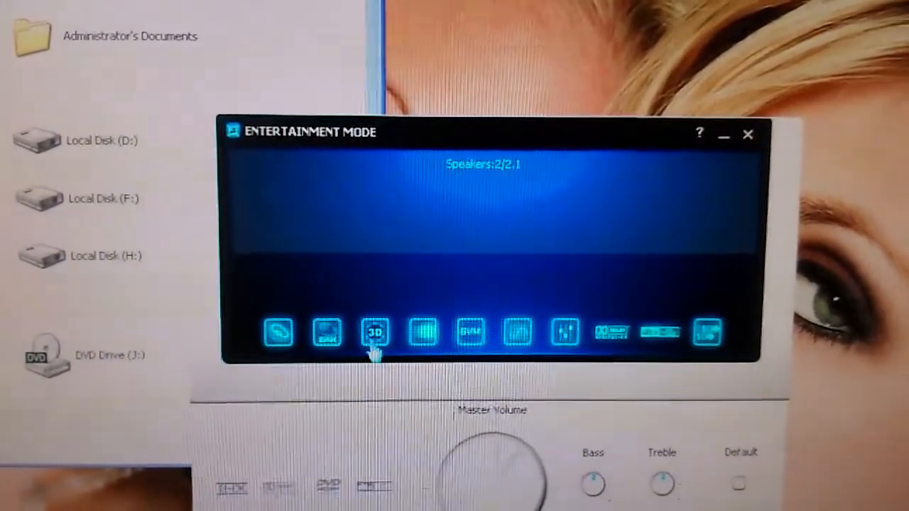
left_click(375, 332)
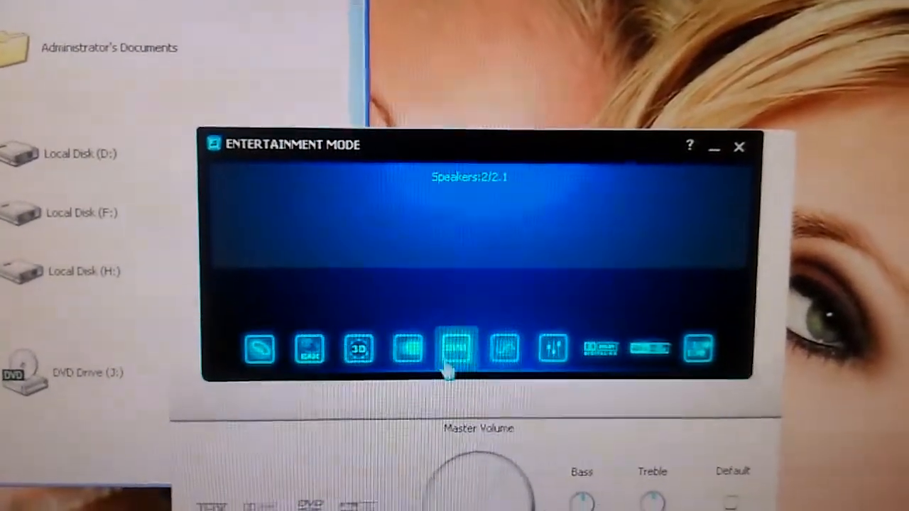
left_click(455, 350)
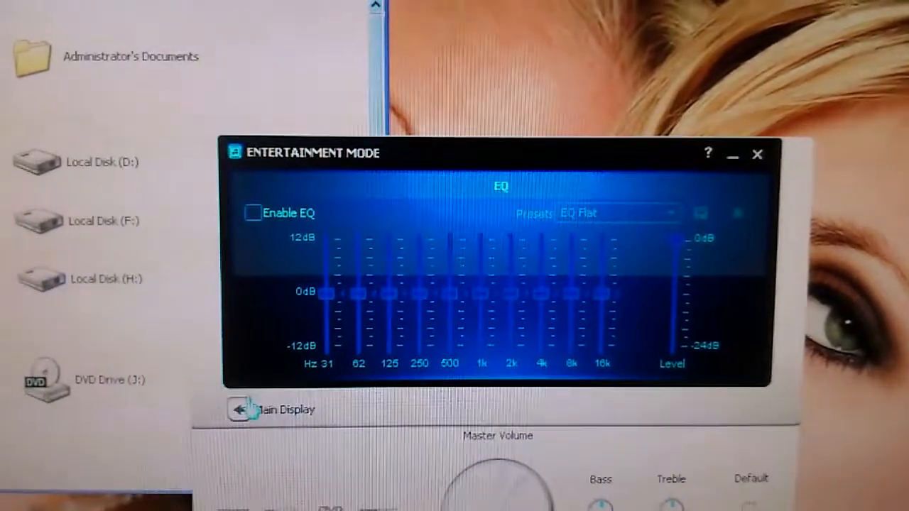